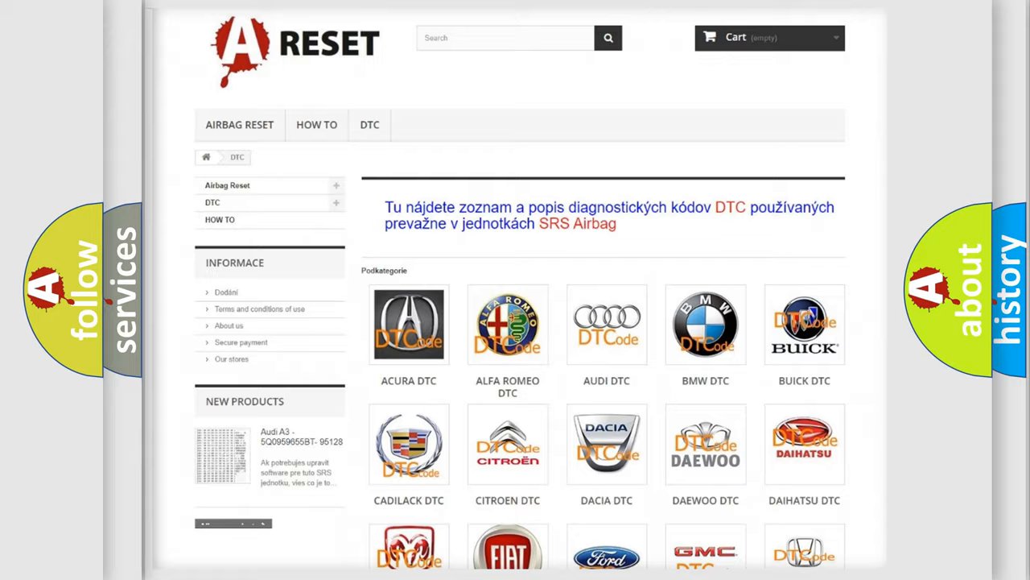
Scroll the DTC category page and open the FIAT DTC tile's fault code page
scroll("down", 3)
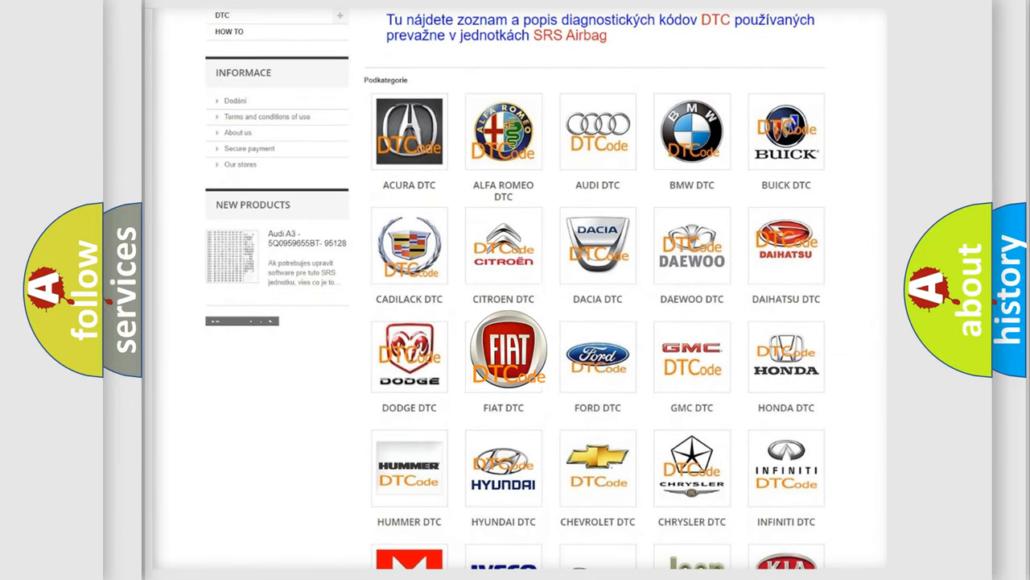
left_click(503, 350)
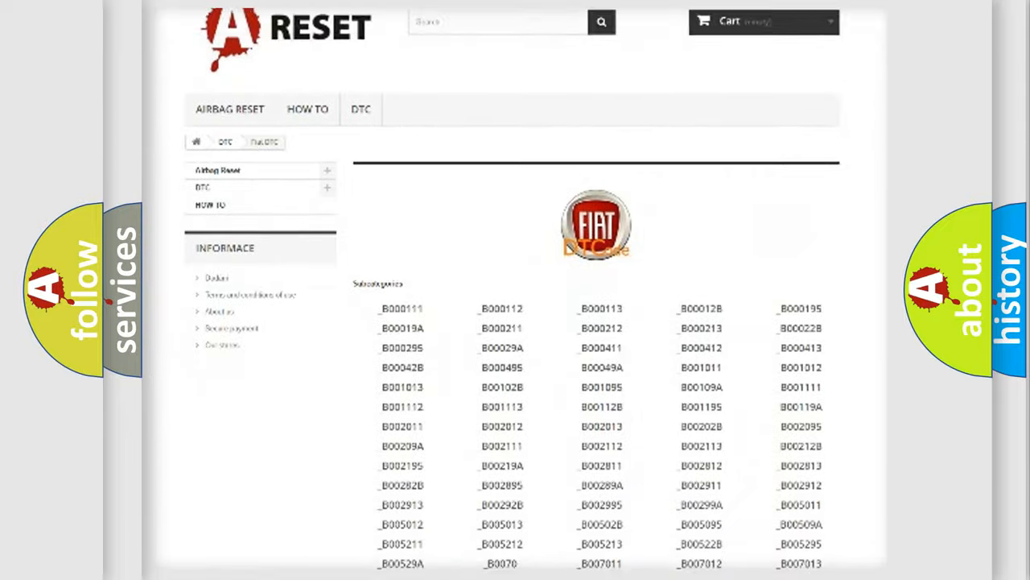
scroll("down", 3)
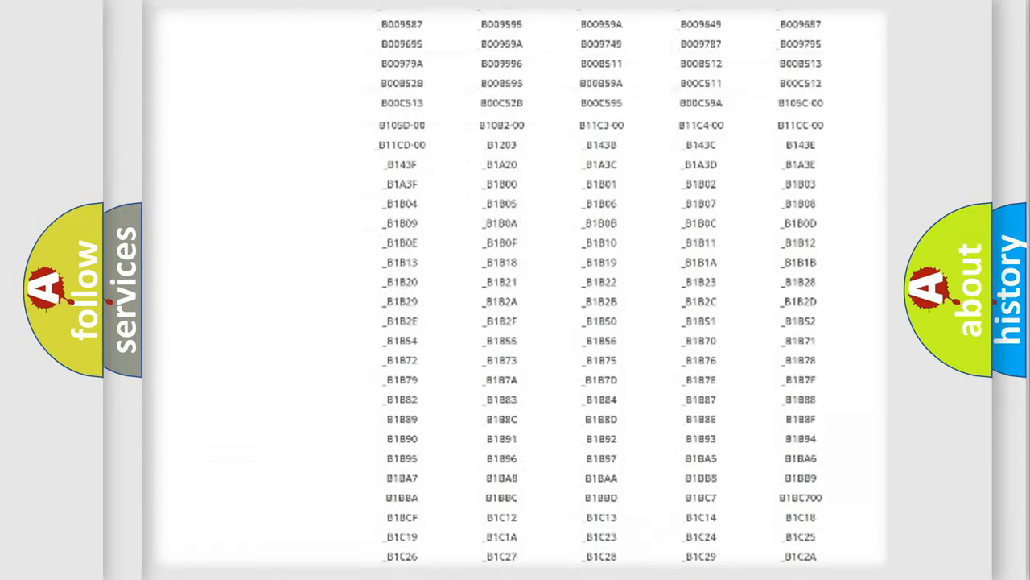
scroll("up", 3)
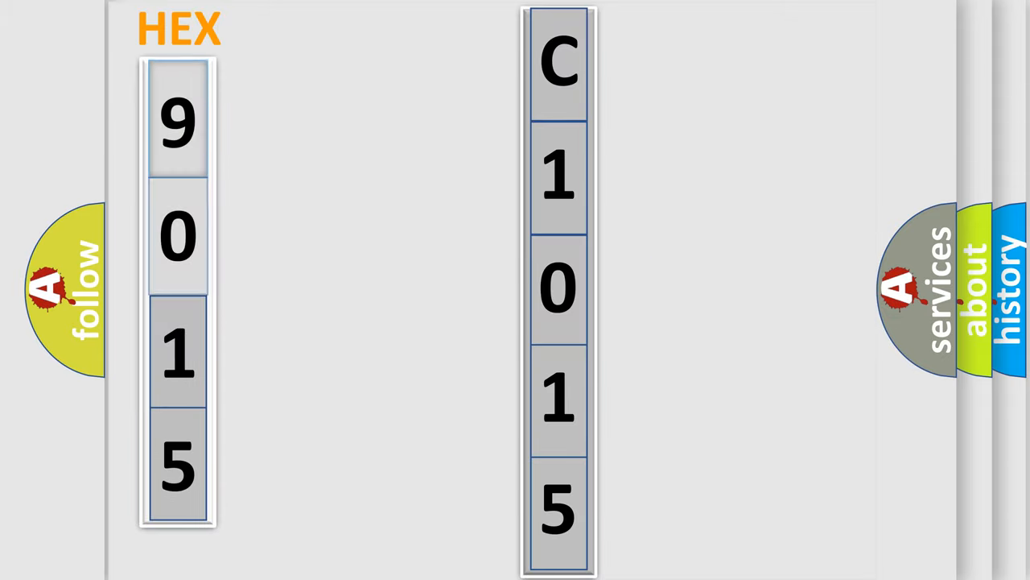
Advance the HEX breakdown slide linking code 9015 to C1015
left_click(177, 120)
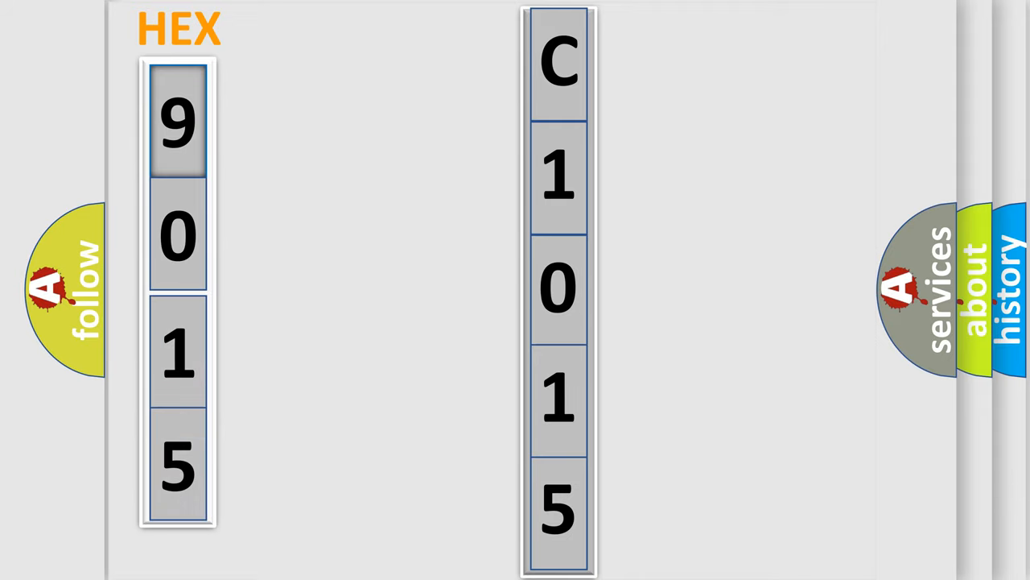